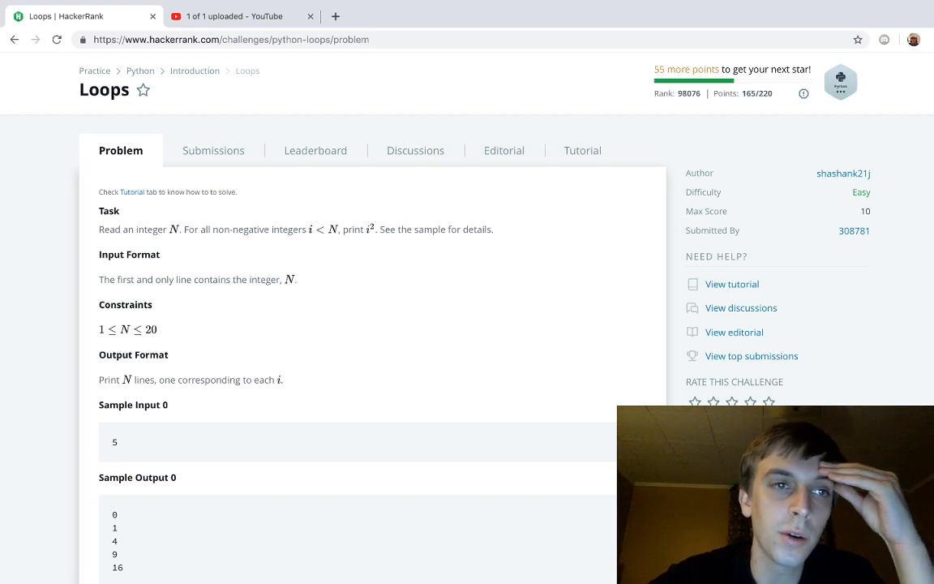
mouse_move(146, 120)
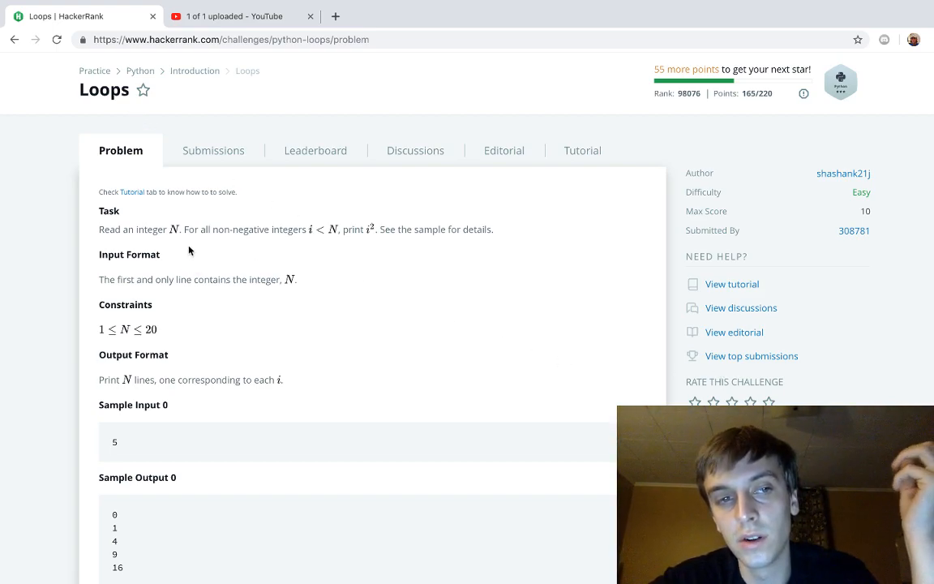
- Below the starter code, initialise i = 0 and begin the loop header while (i < n):
scroll(down, 3)
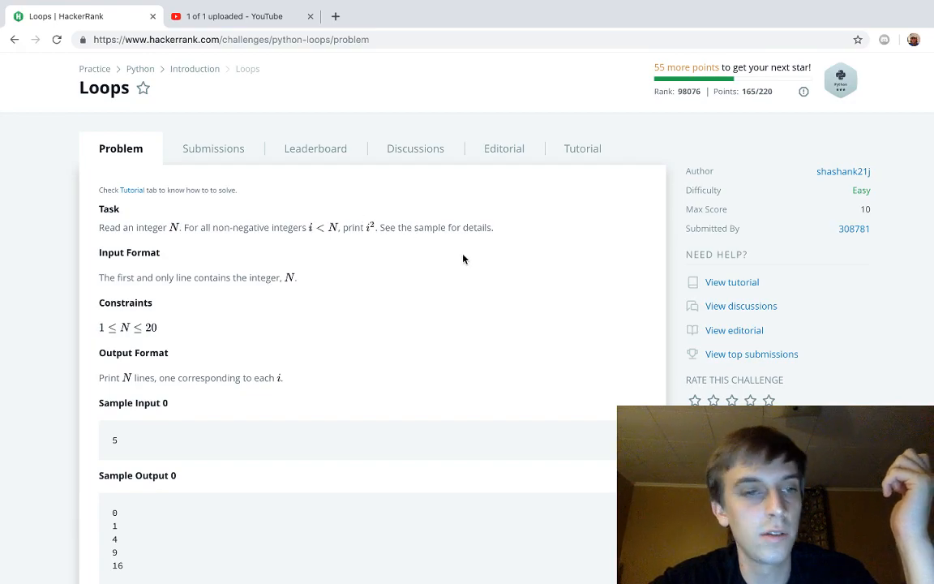
scroll(down, 3)
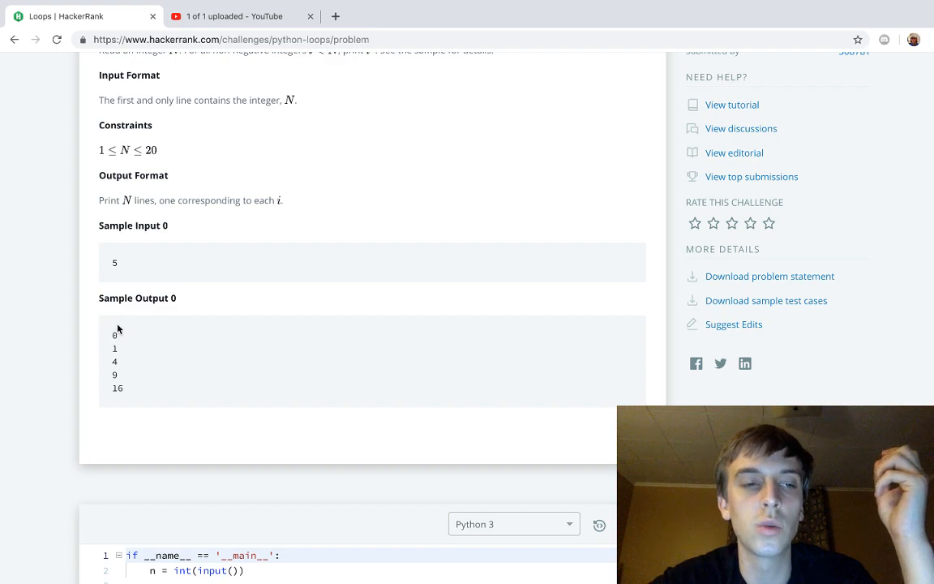
mouse_move(144, 382)
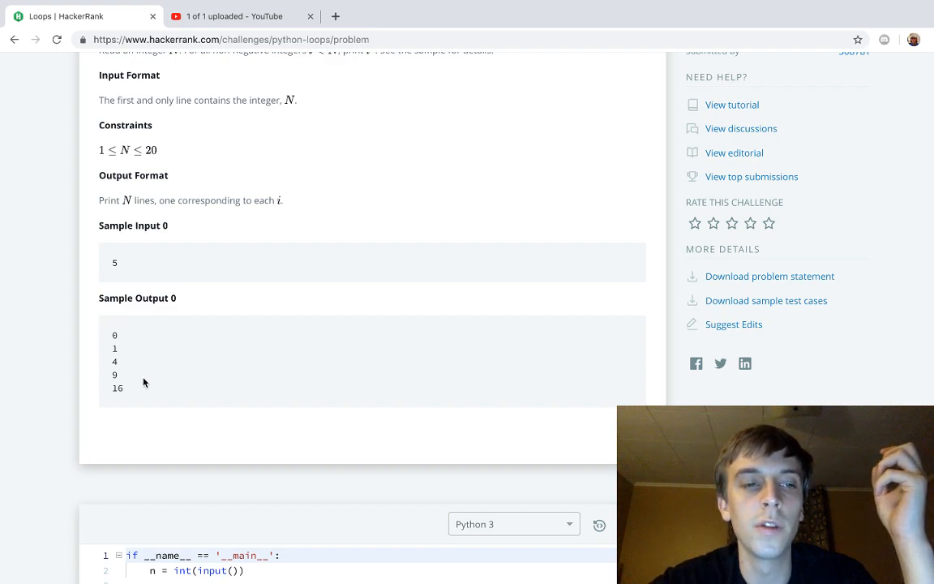
mouse_move(112, 359)
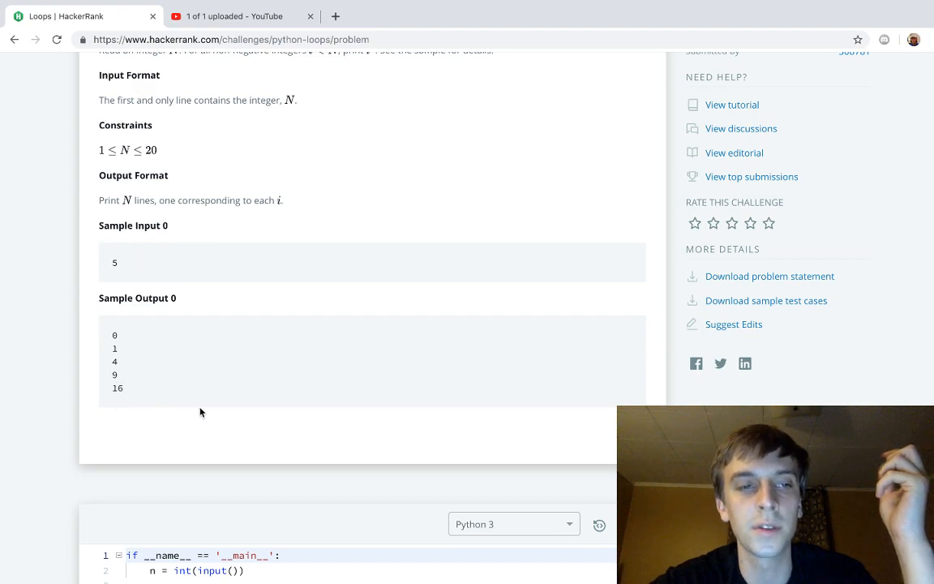
scroll(down, 3)
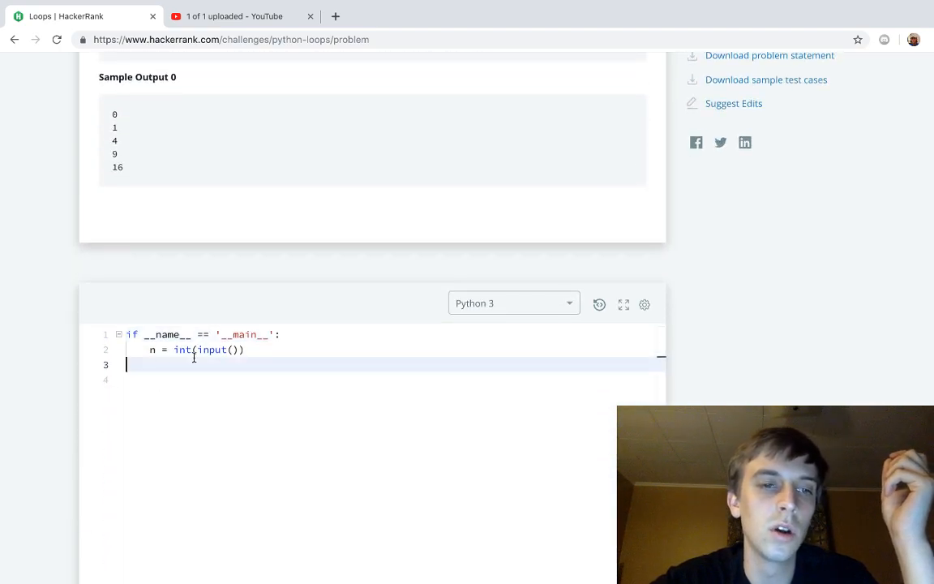
key(enter)
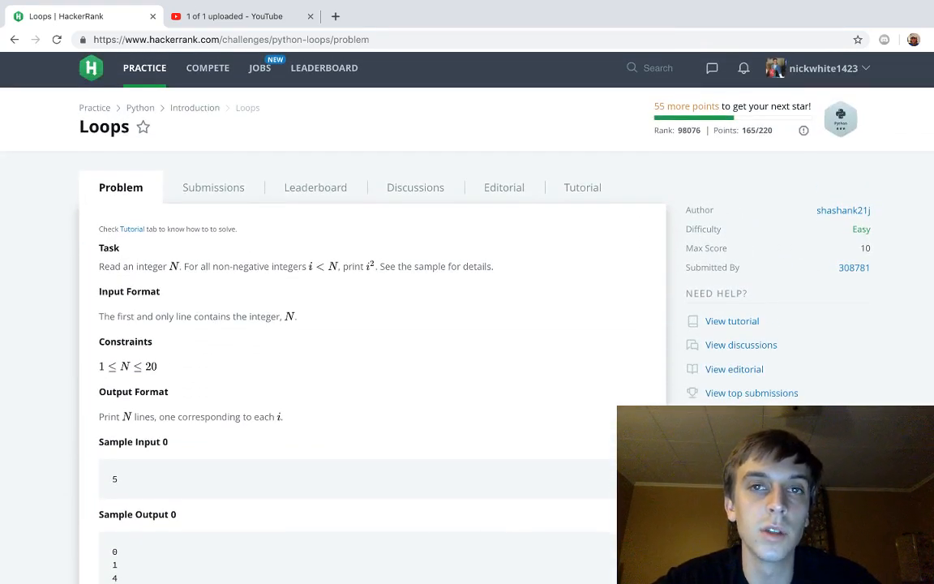
scroll(down, 3)
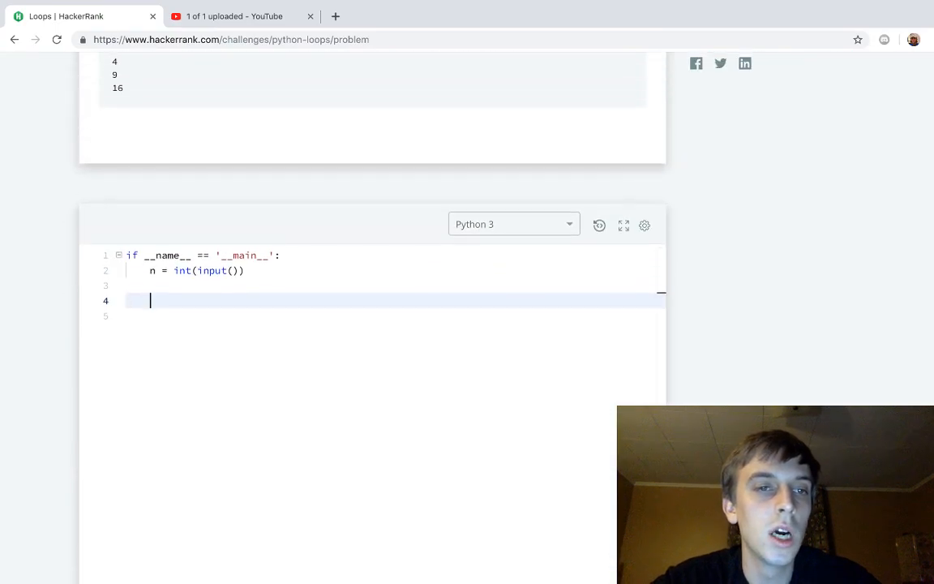
text(whi)
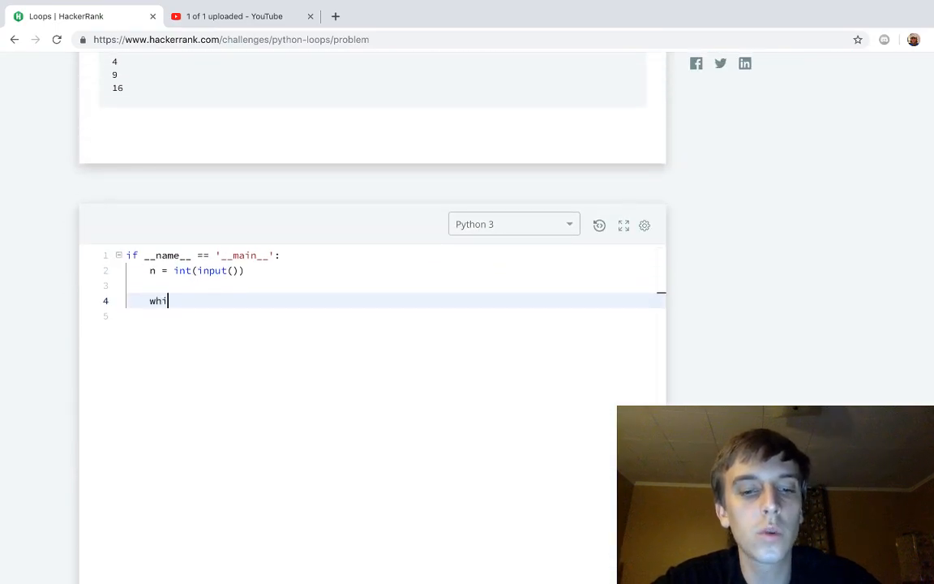
text(le)
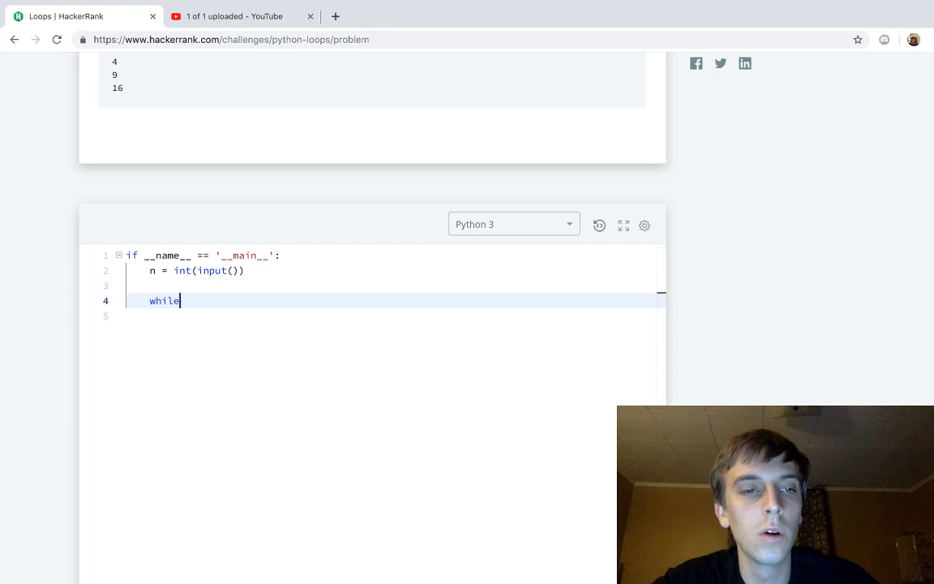
text(i =)
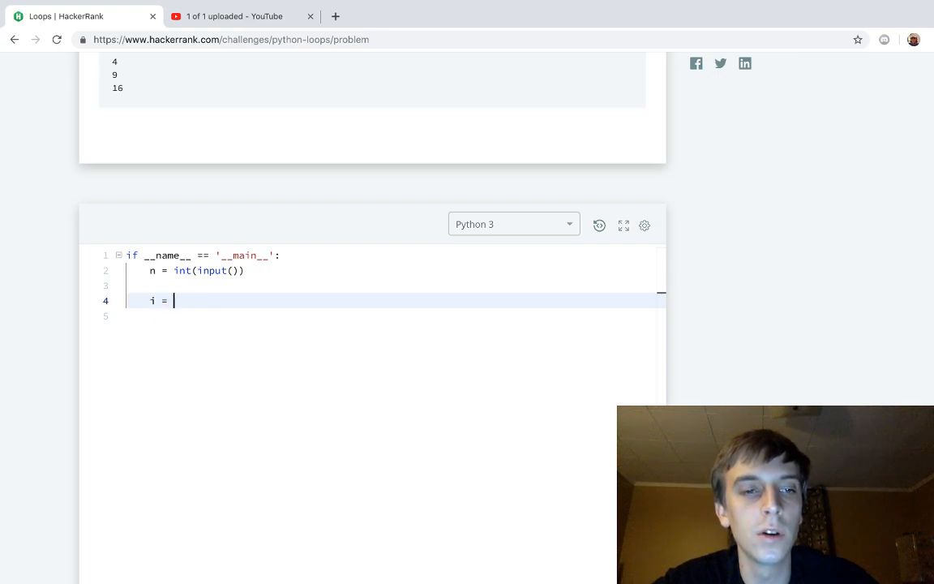
text(0)
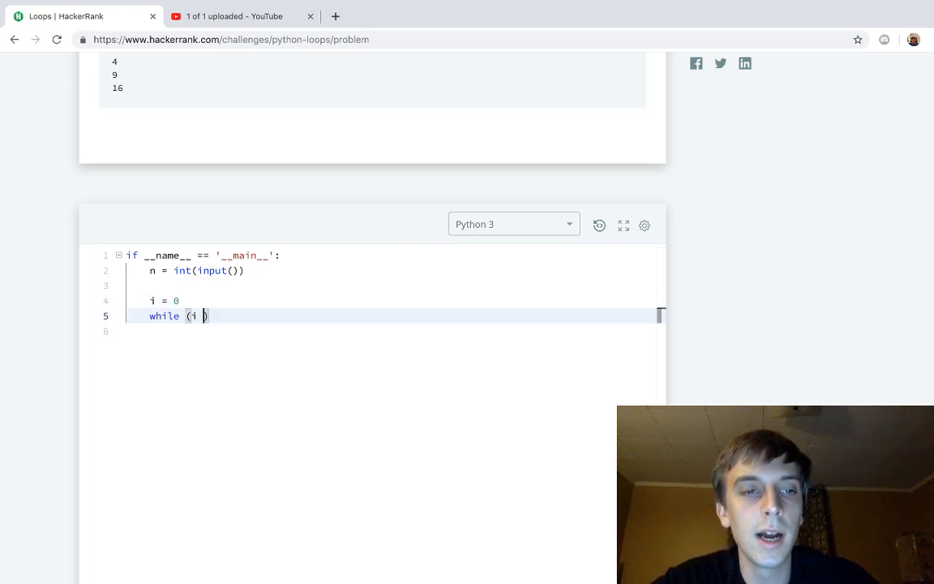
text(< n))
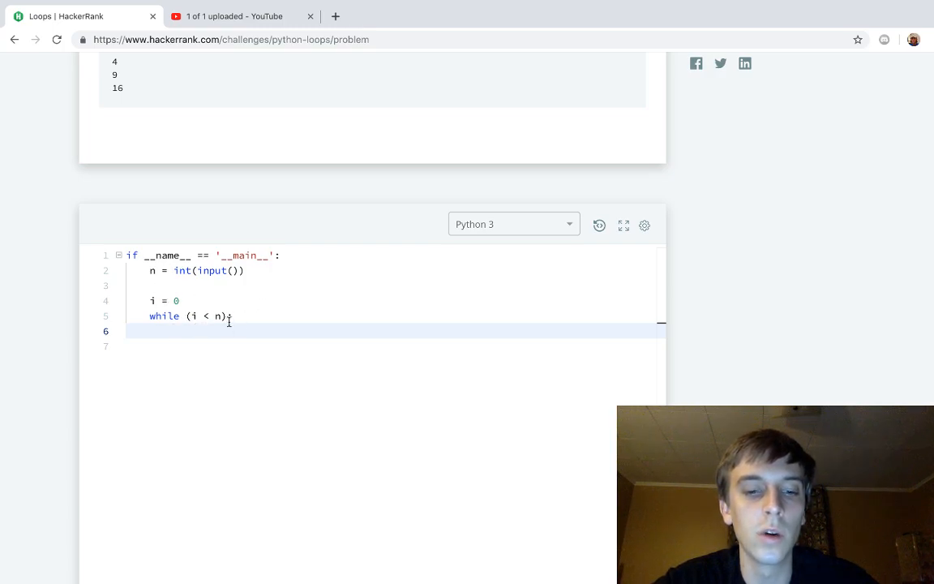
- Inside the loop, add print(i * i) followed by the increment i += 1
text(print())
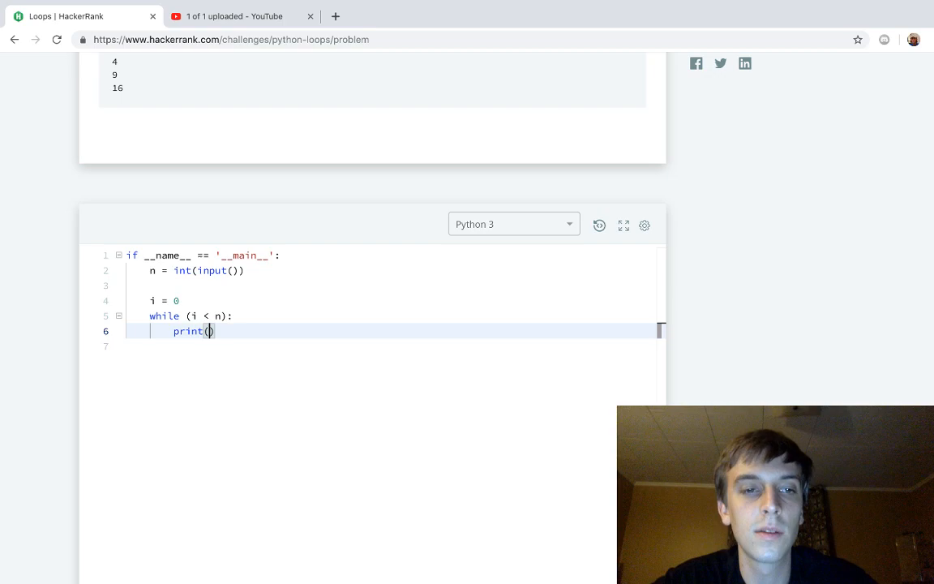
text(i)
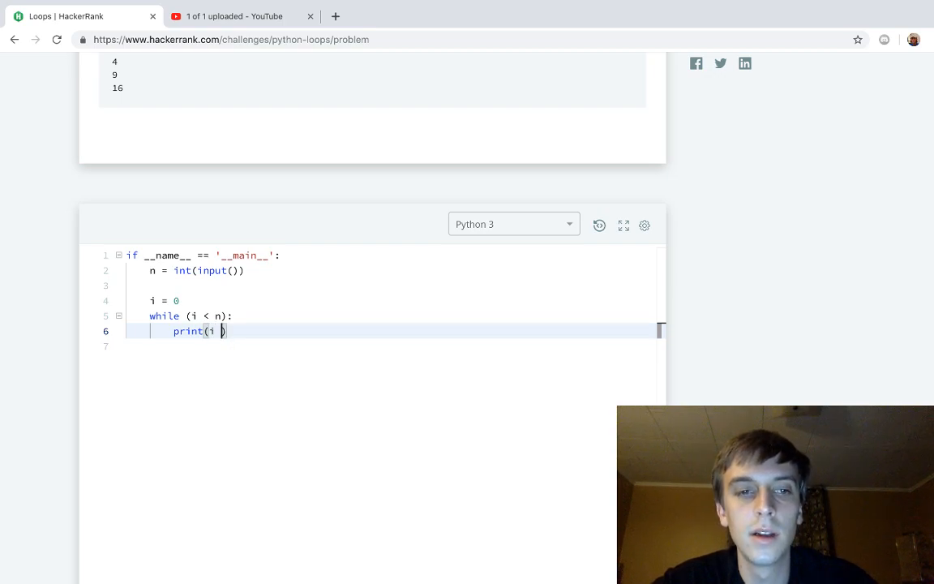
text(* i)
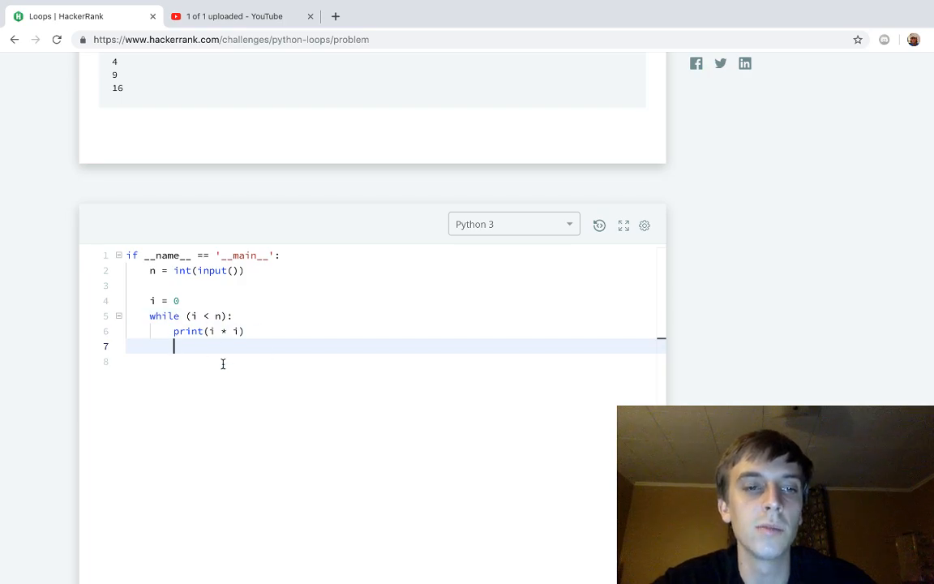
text(i)
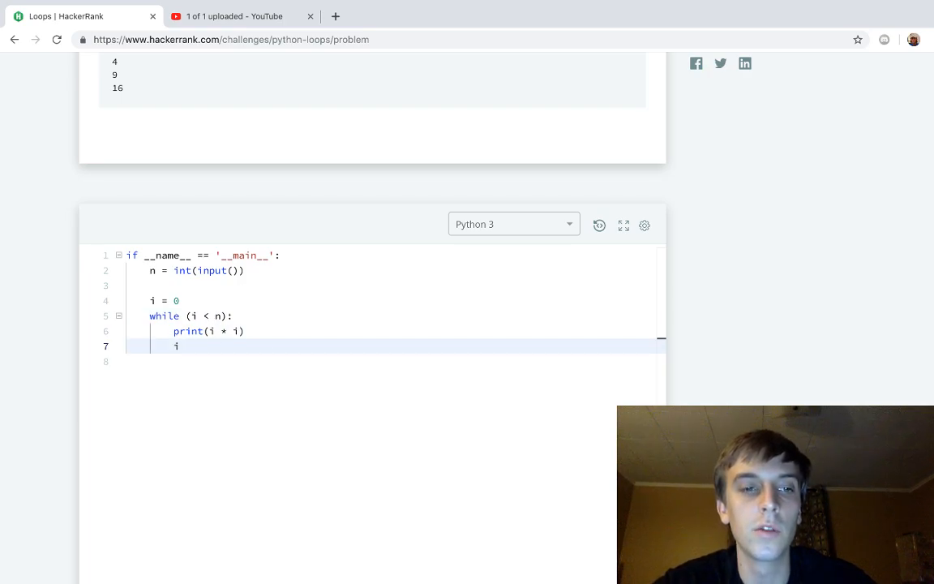
text(+= 1)
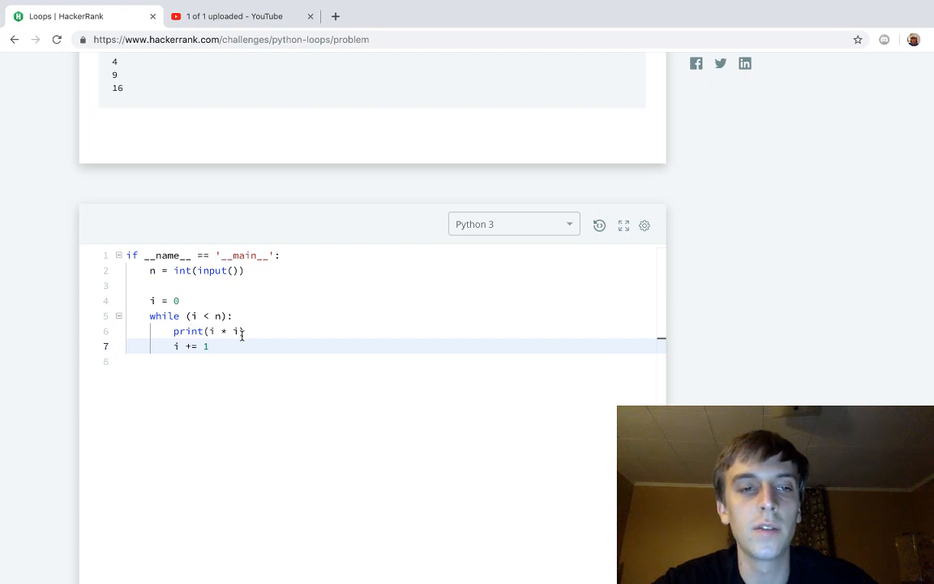
- Change the print expression to i ** 2 and run the code on the sample tests
click(600, 422)
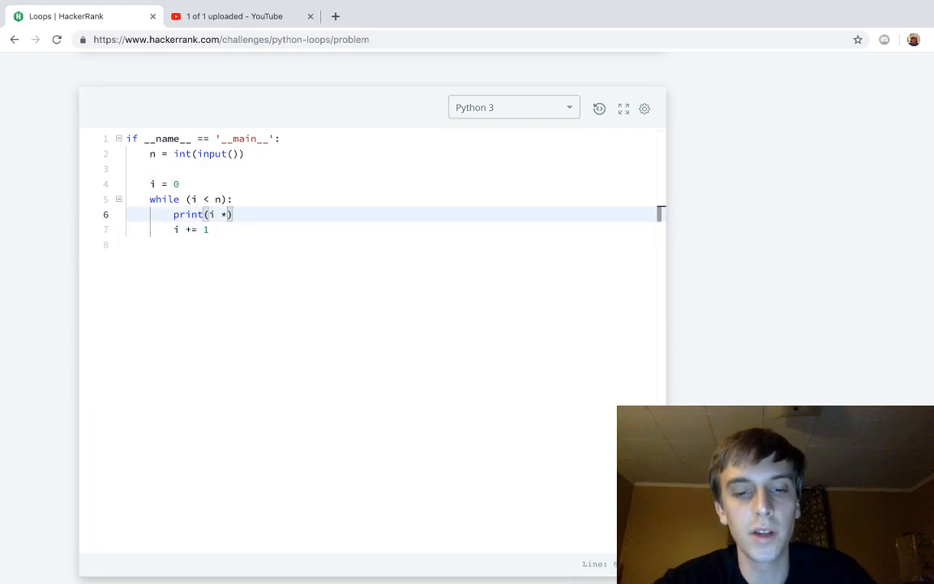
text(*)
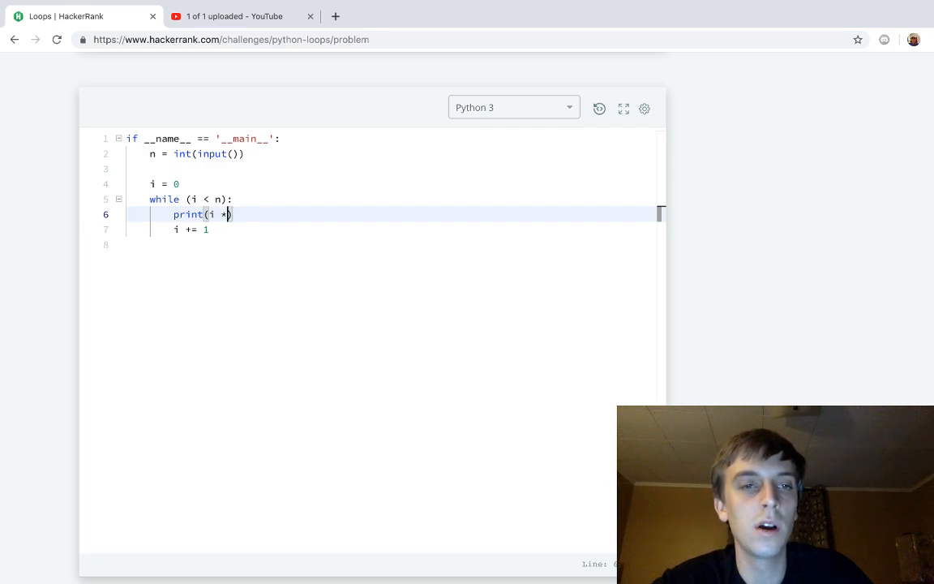
text(*)
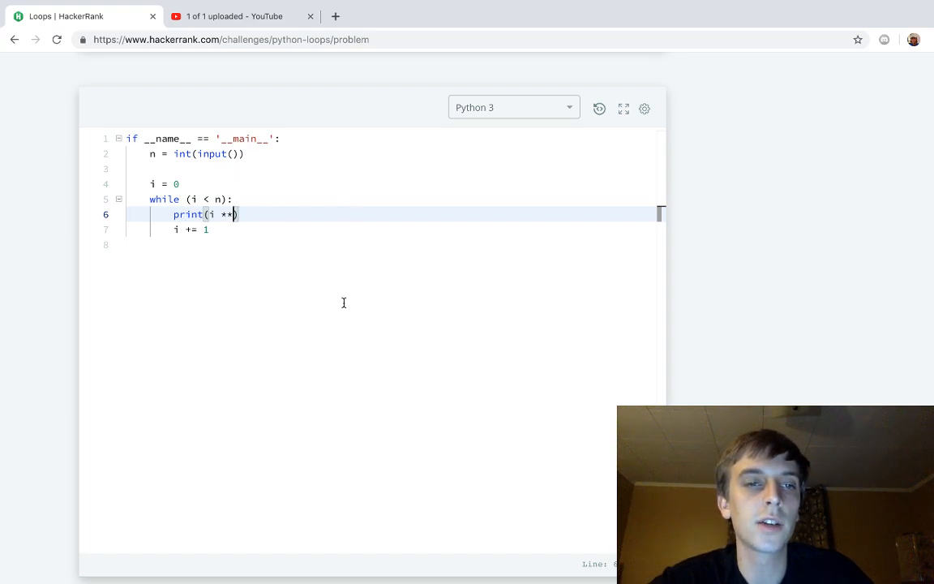
text(2)
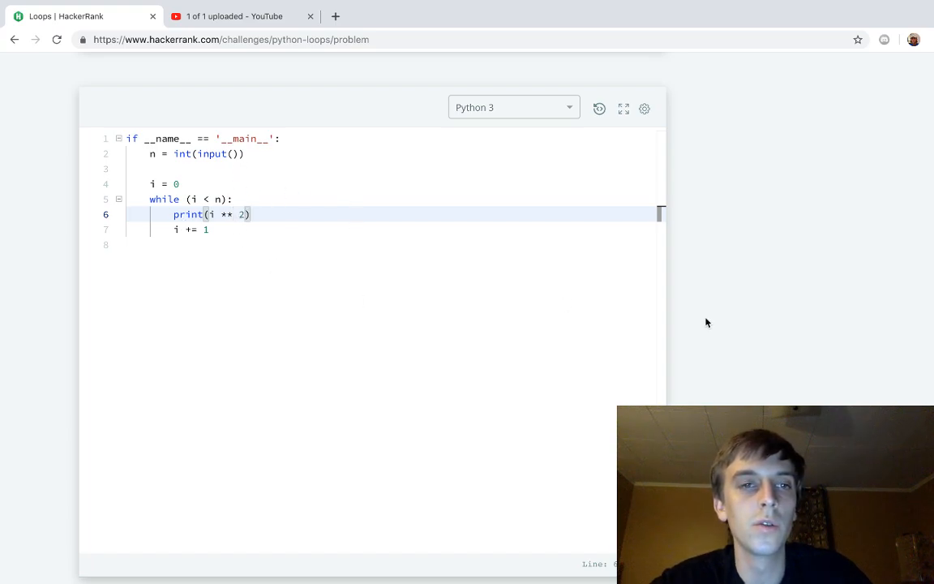
click(600, 421)
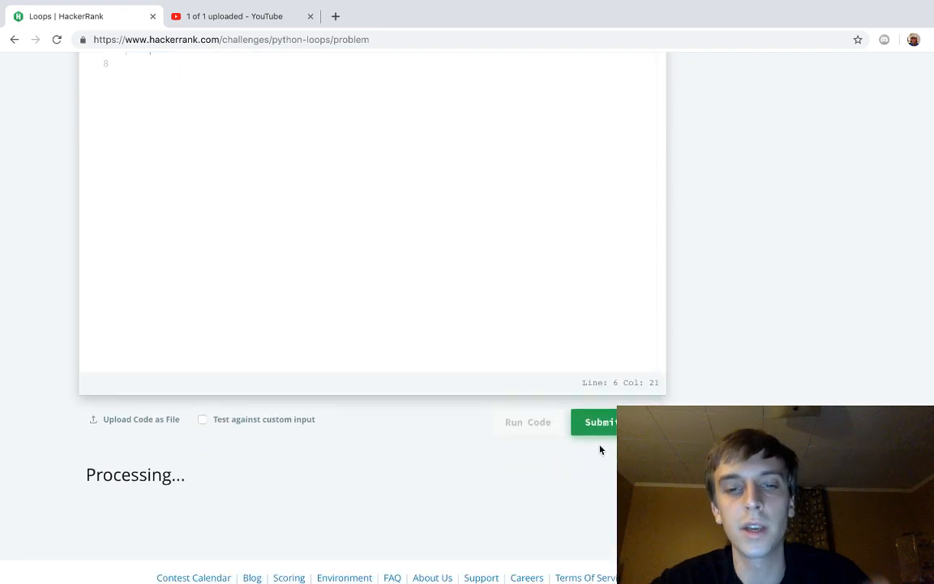
- Submit the while-loop solution for checking against all test cases
click(529, 421)
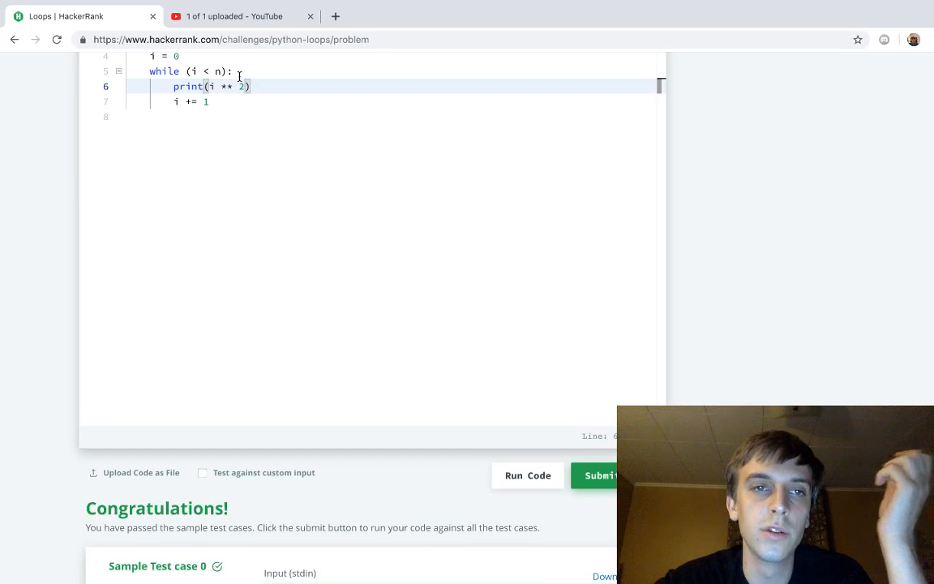
click(616, 476)
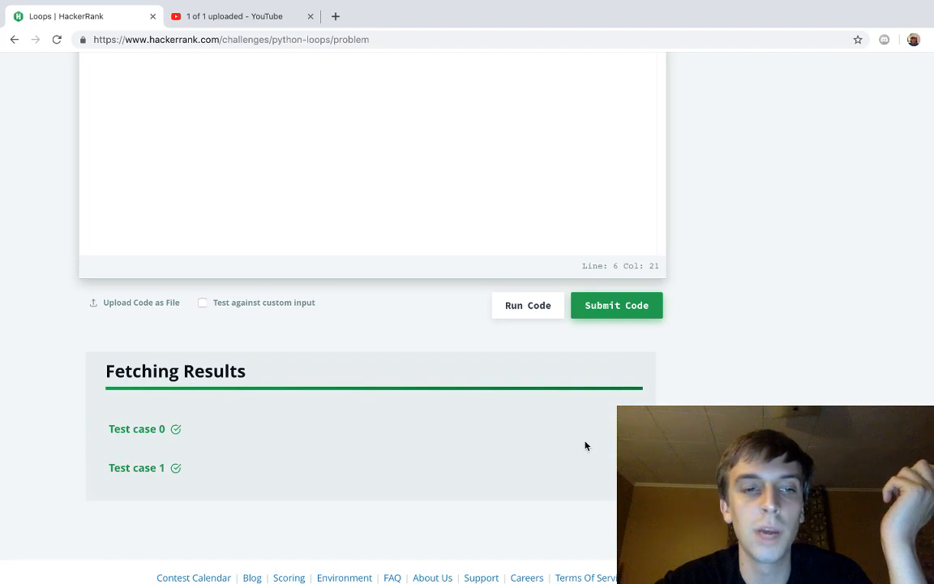
click(616, 305)
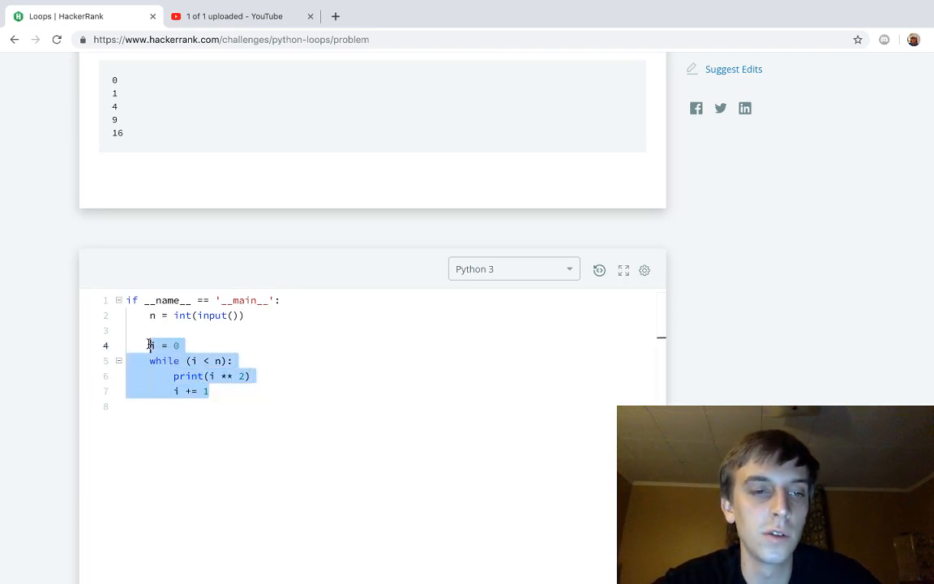
- Rewrite the loop as for i in range(0, n): printing the square, and run it
text(for i i)
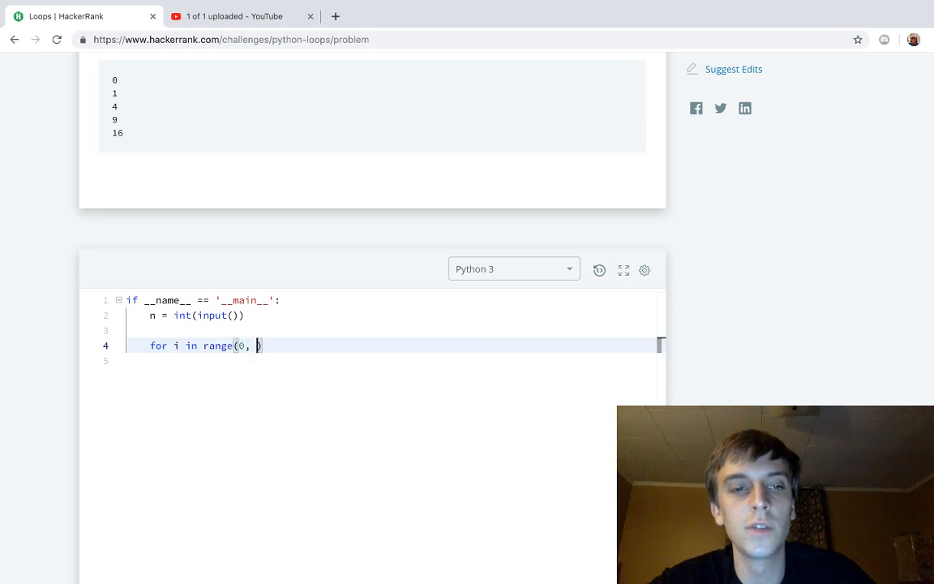
text(n)
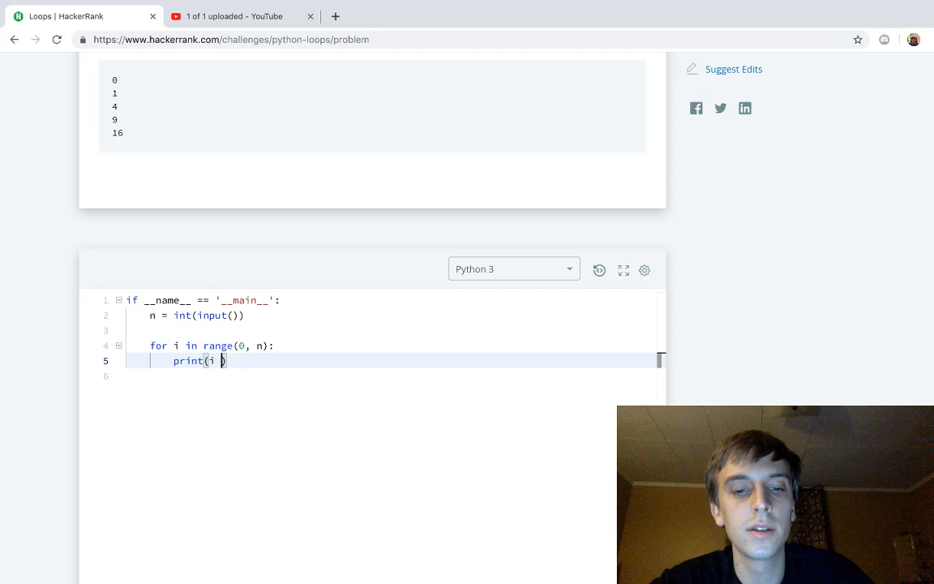
click(617, 379)
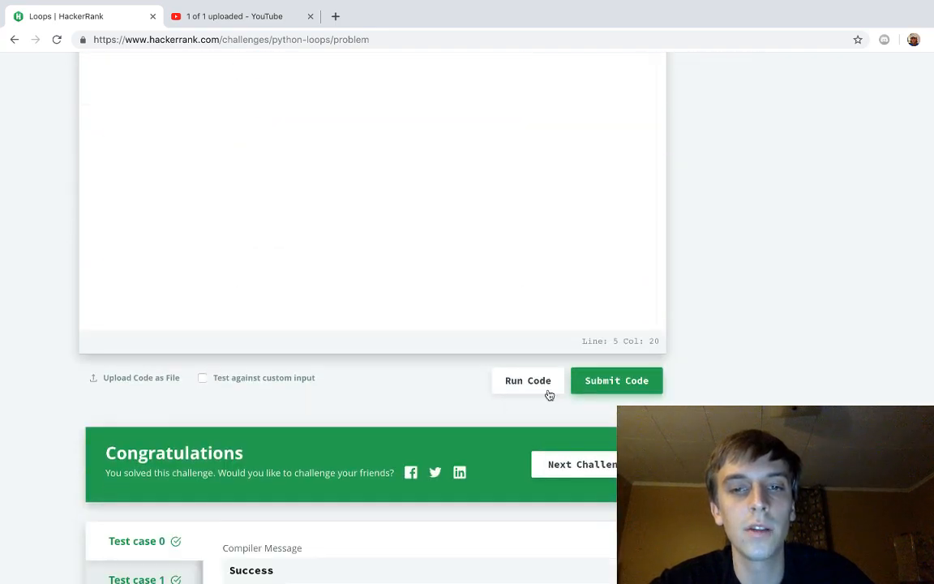
click(616, 380)
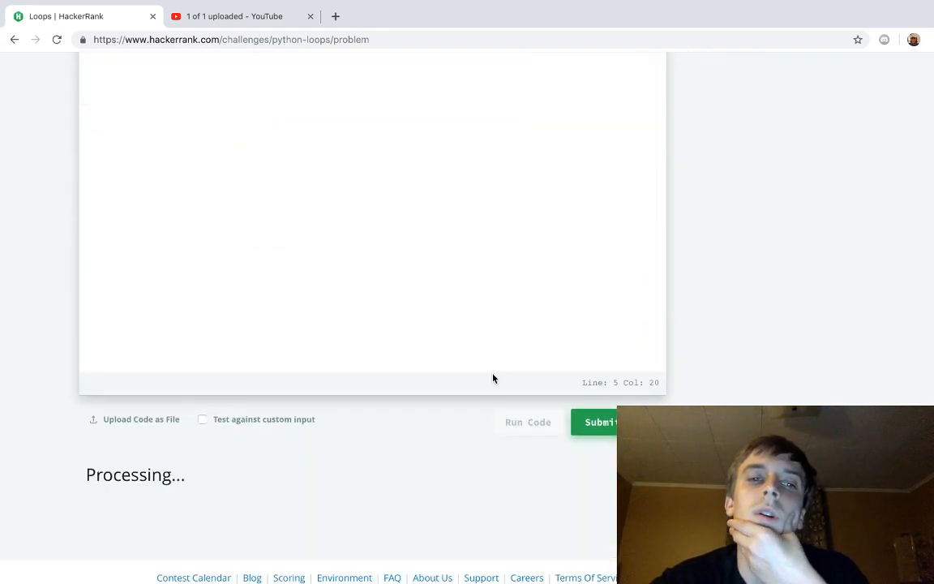